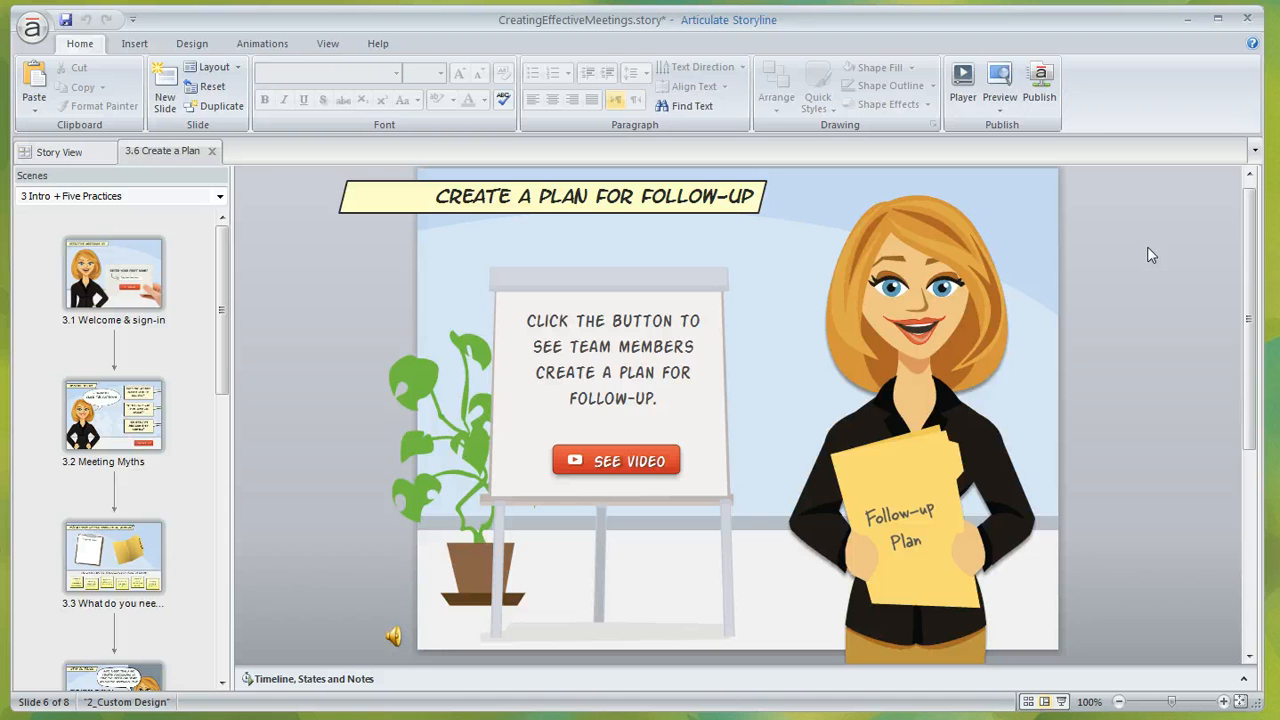
pyautogui.moveTo(1100, 283)
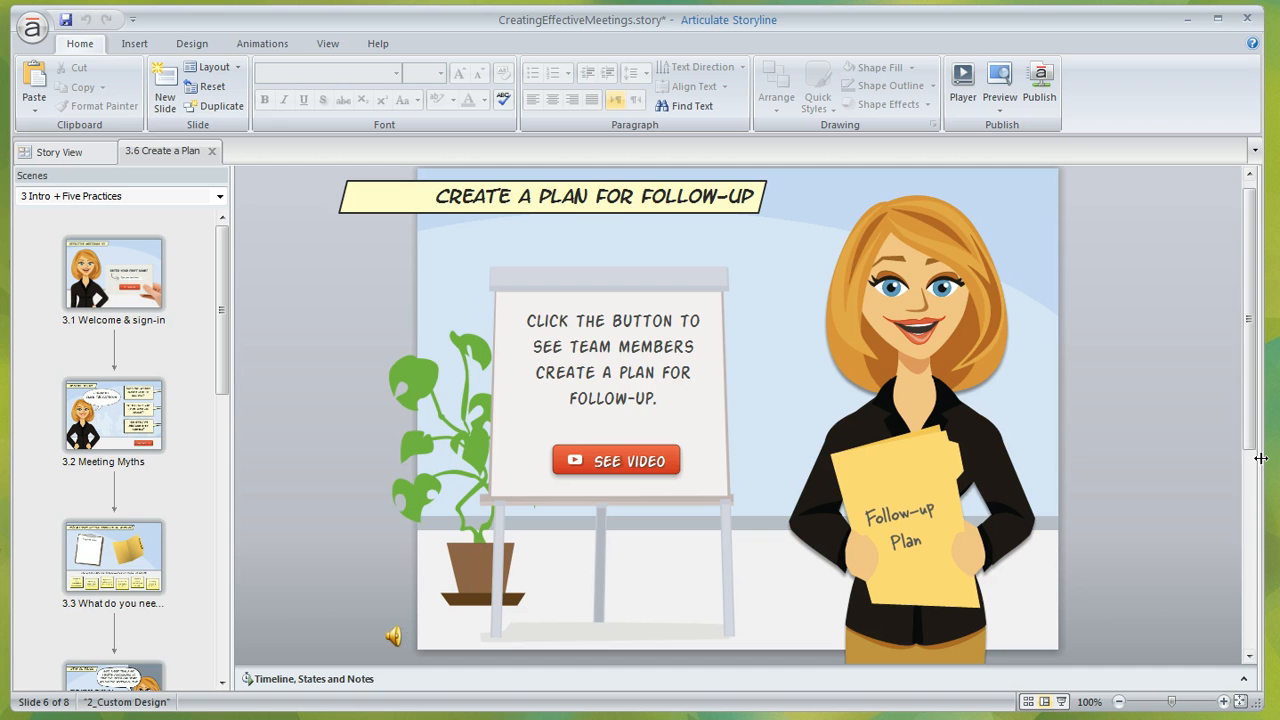
pyautogui.moveTo(1261, 364)
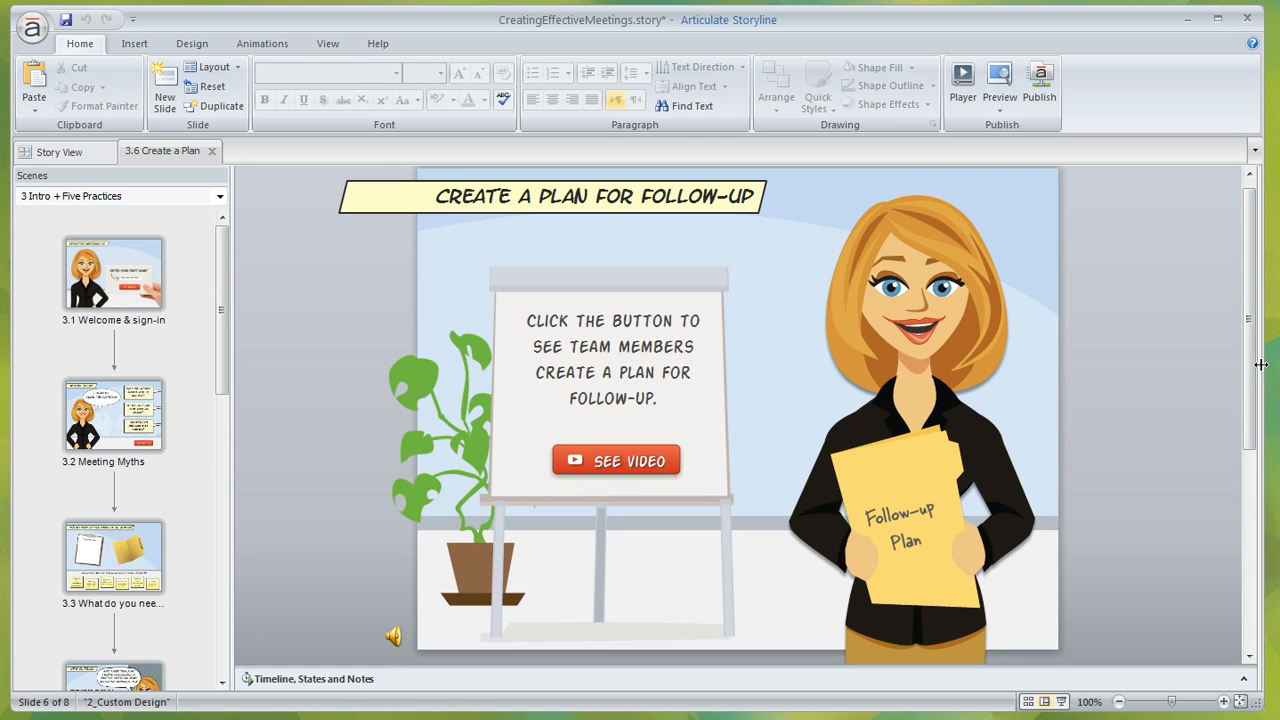
pyautogui.moveTo(1259, 363)
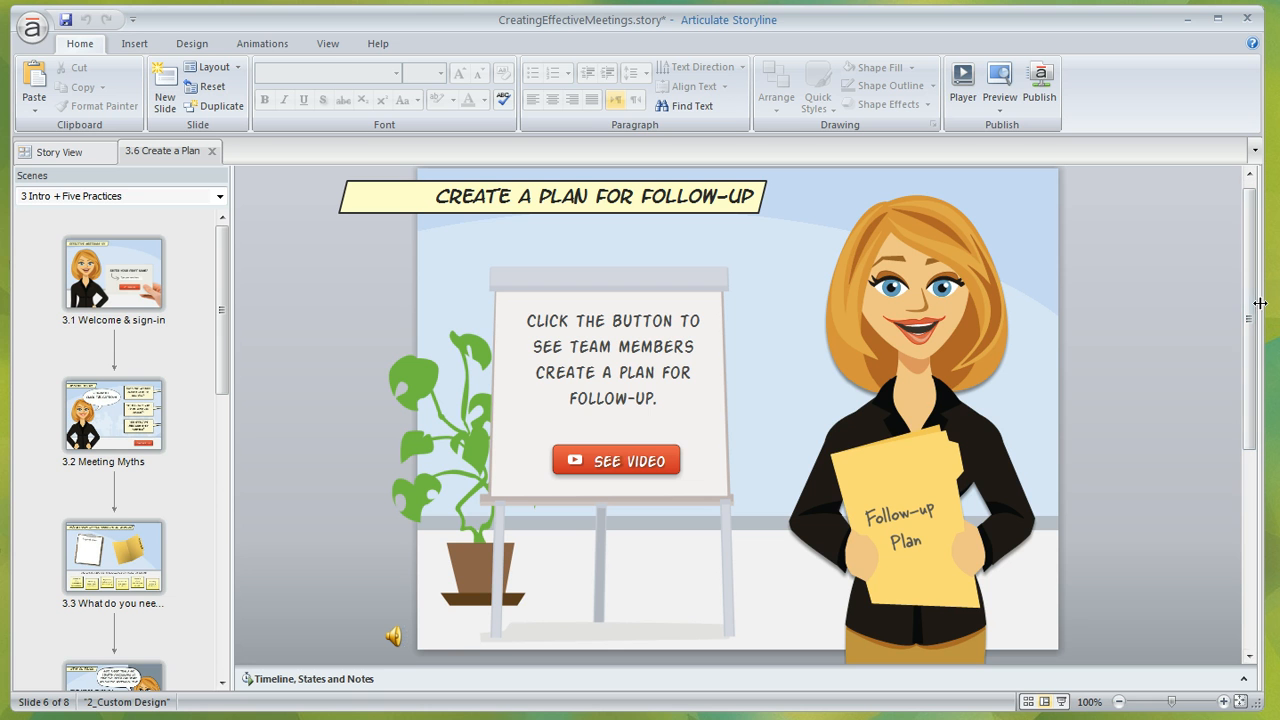
pyautogui.moveTo(1263, 345)
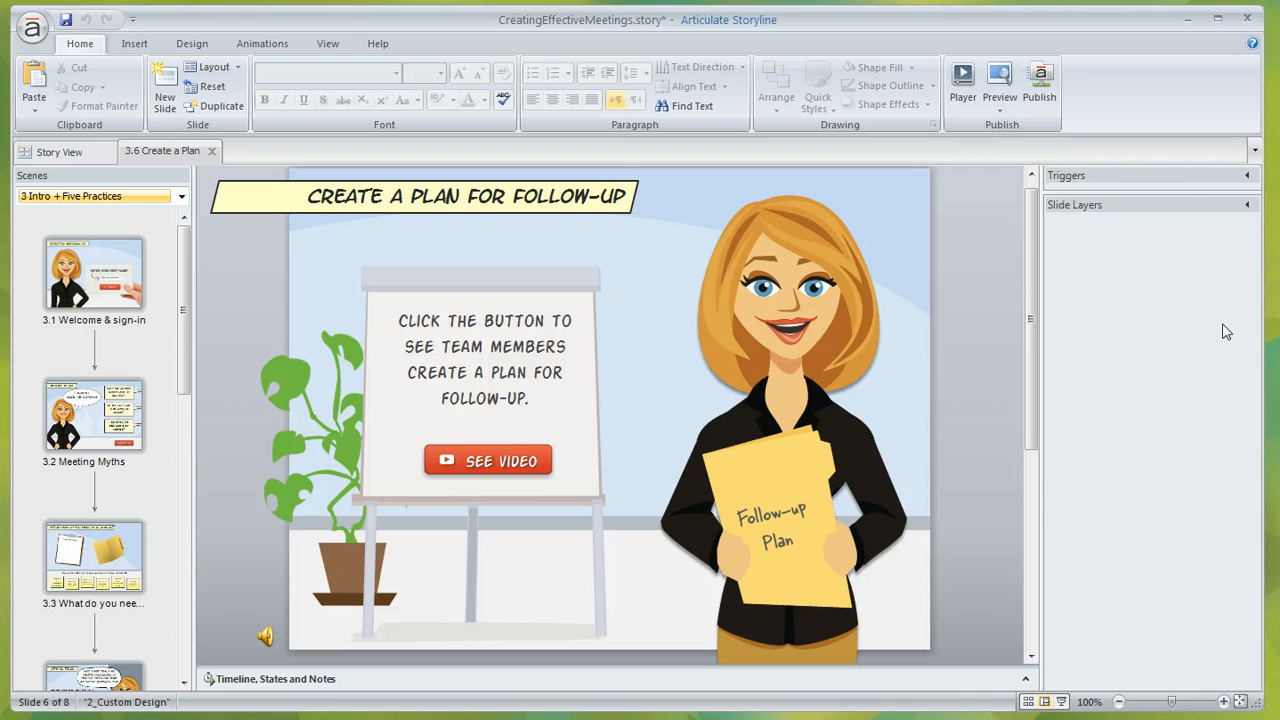
pyautogui.moveTo(1175, 209)
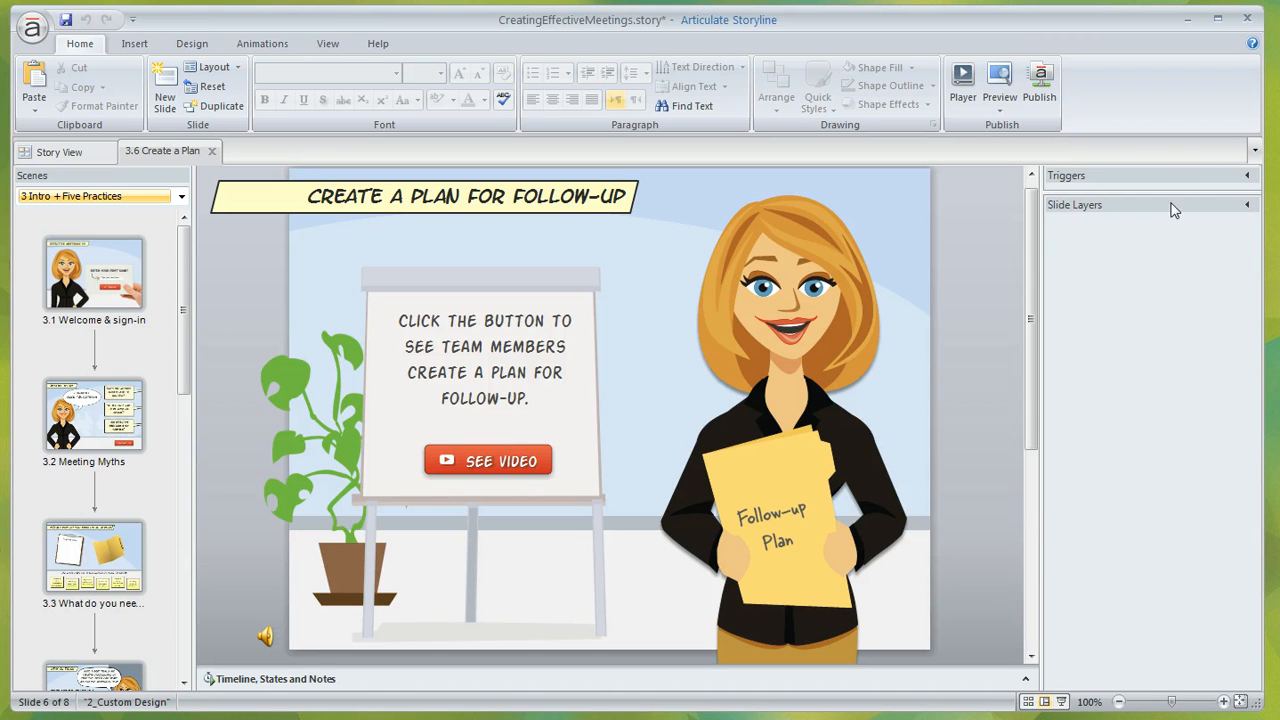
pyautogui.moveTo(1171, 218)
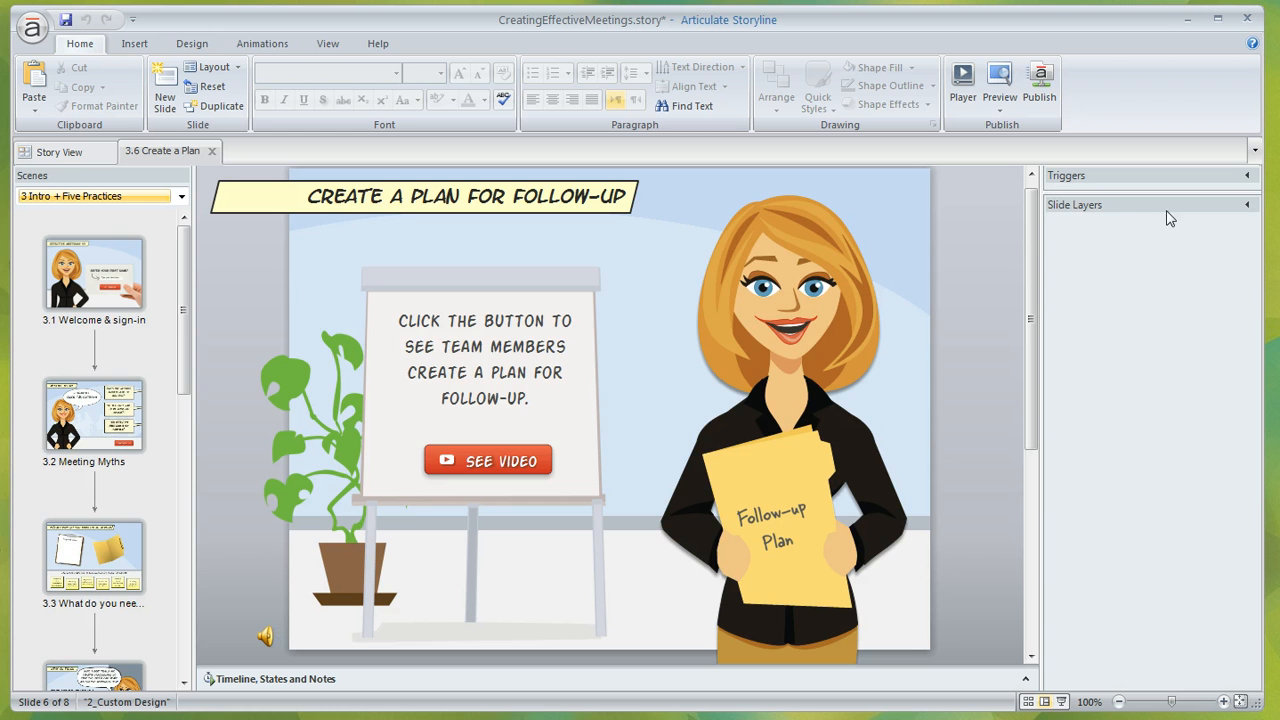
pyautogui.moveTo(1261, 211)
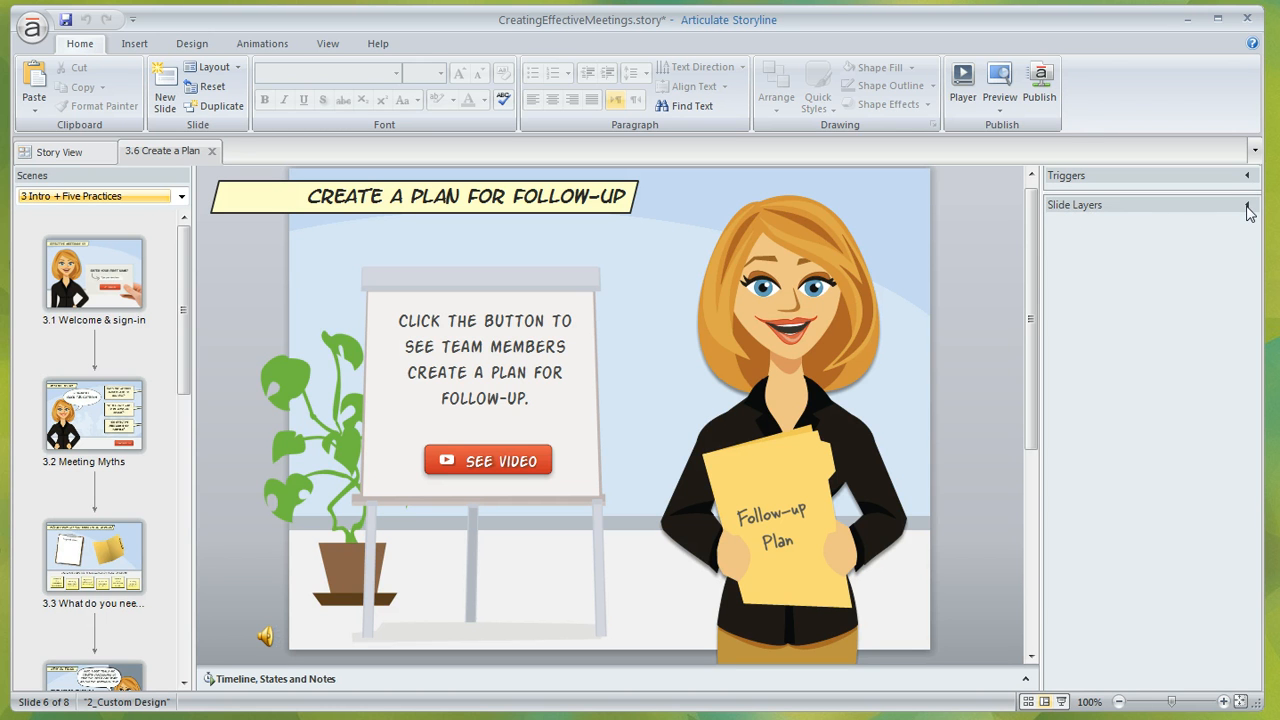
# Expand the Triggers and Slide Layers panes to reveal the See it lightbox trigger and Create a Plan layer
pyautogui.click(1249, 175)
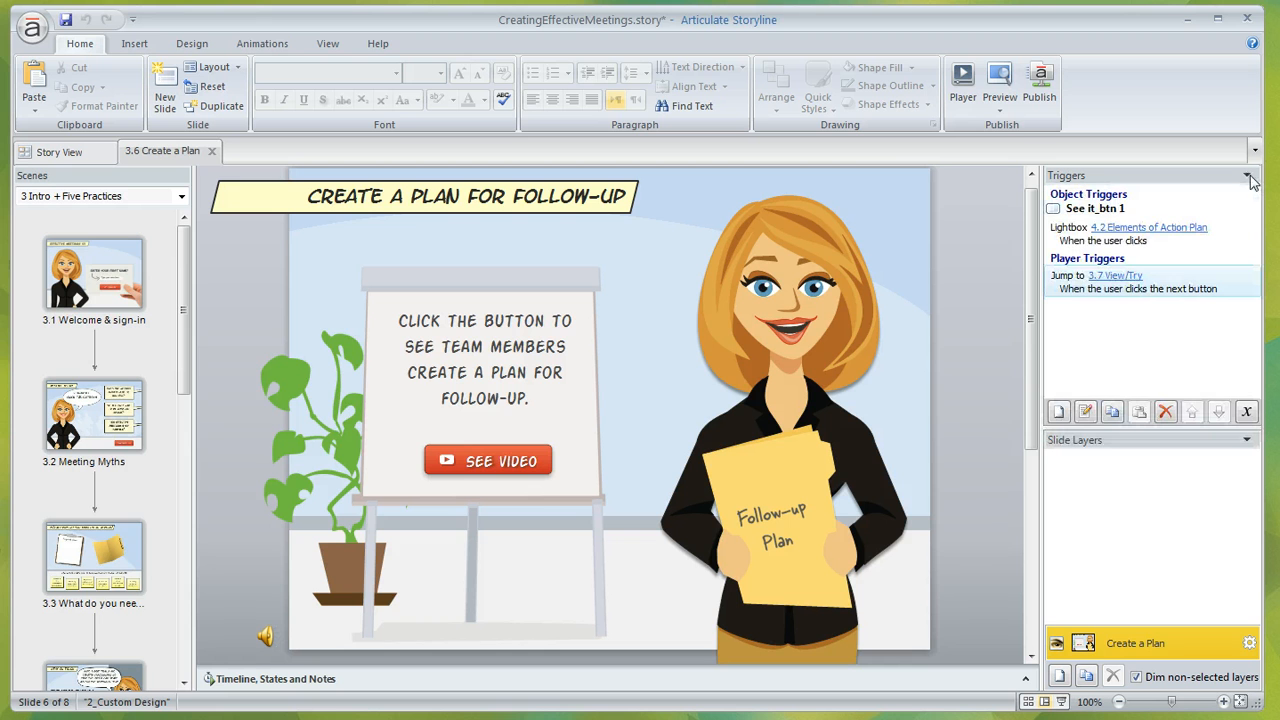